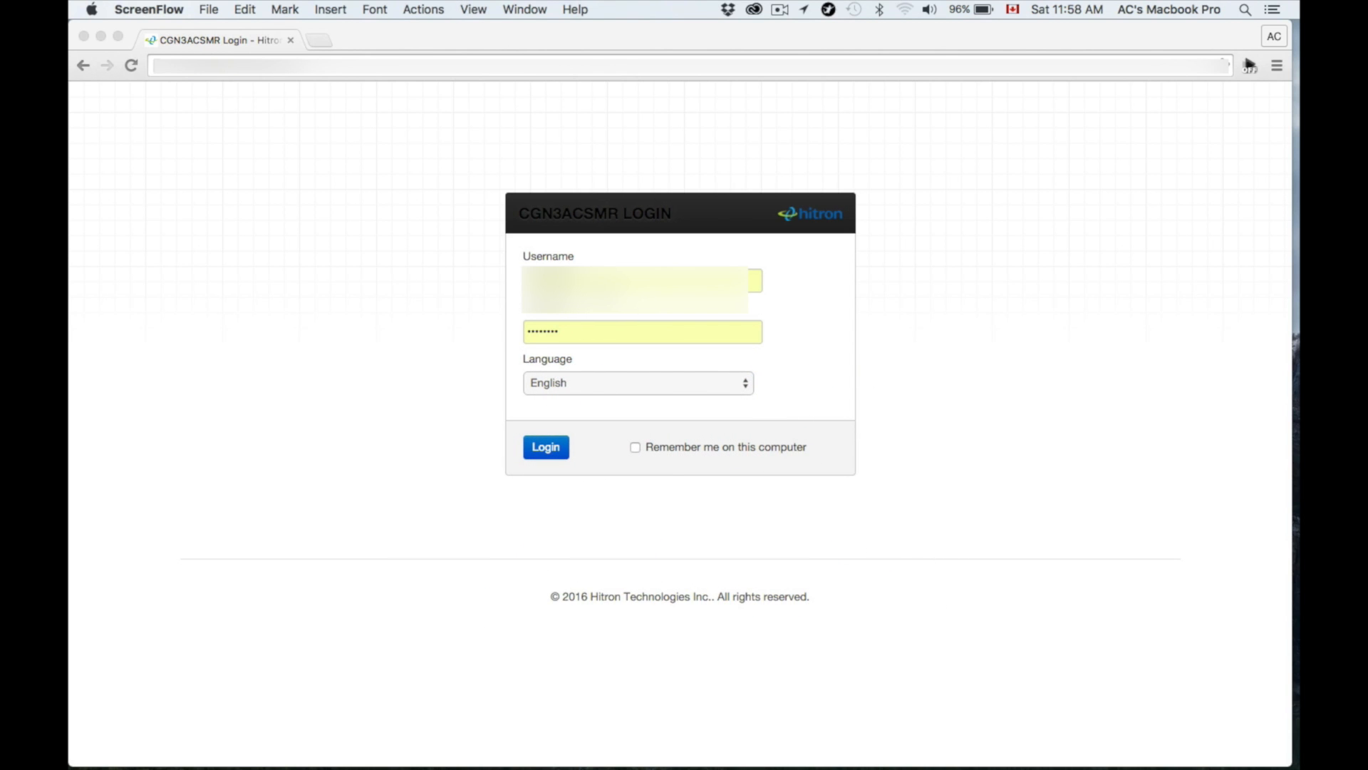
Sign in with the admin credentials to reach Status > System Information
left_click(641, 288)
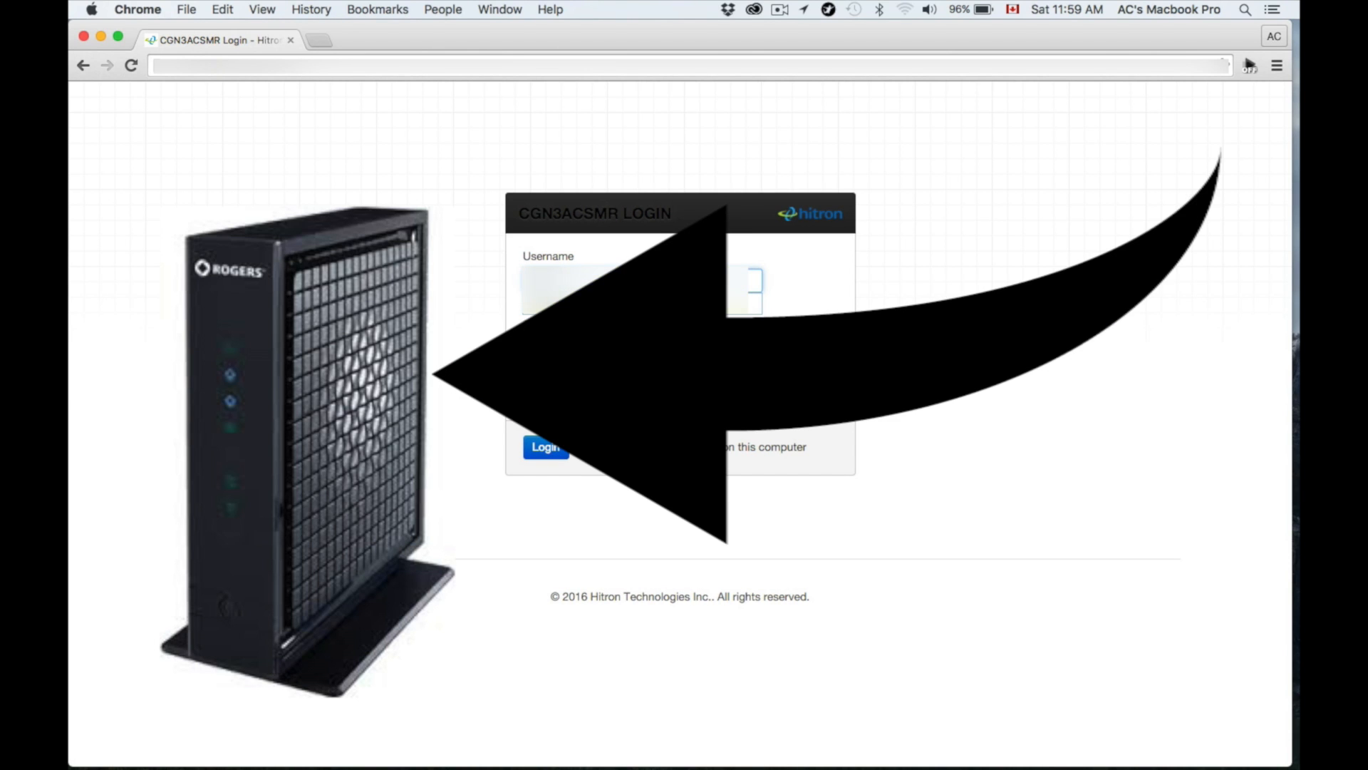
left_click(544, 447)
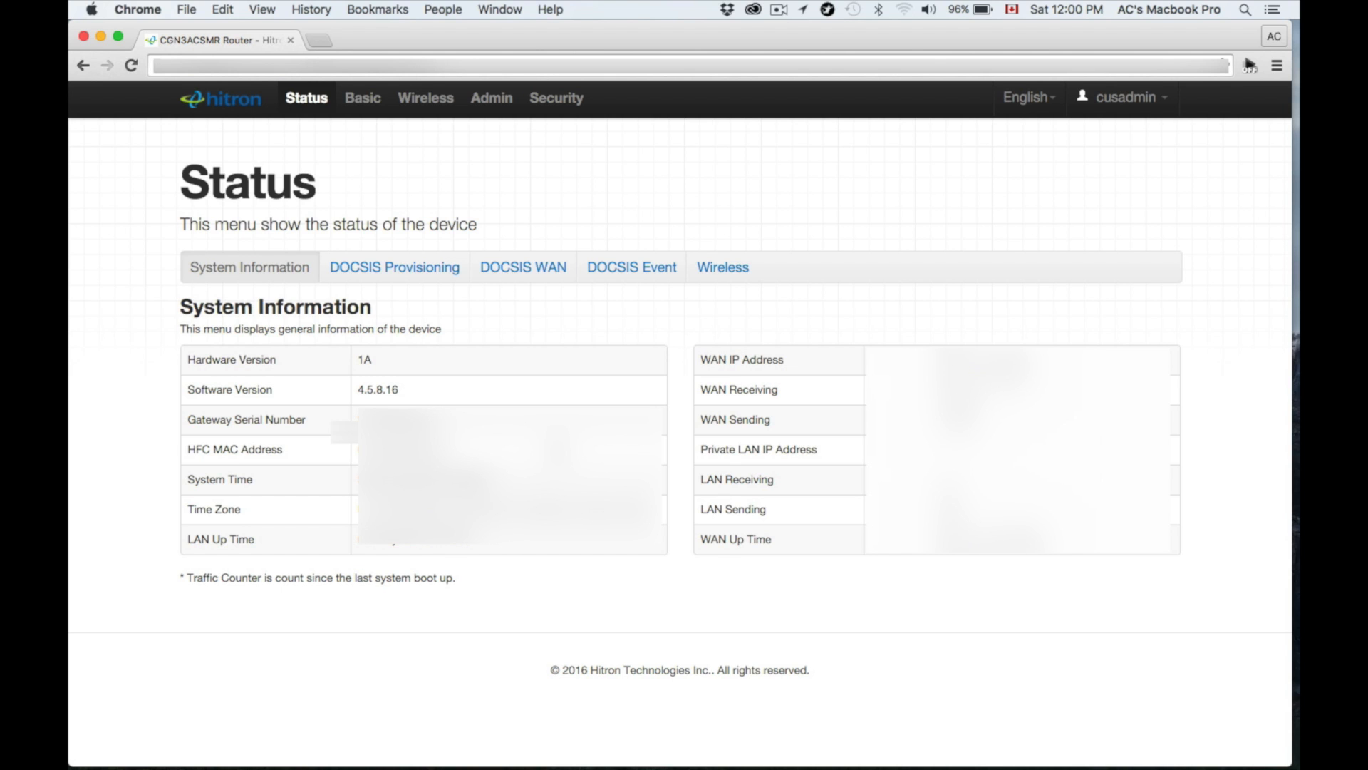
Open Wireless Basic Settings and switch between the 2.4G and 5G tabs, ending on 5G
left_click(426, 97)
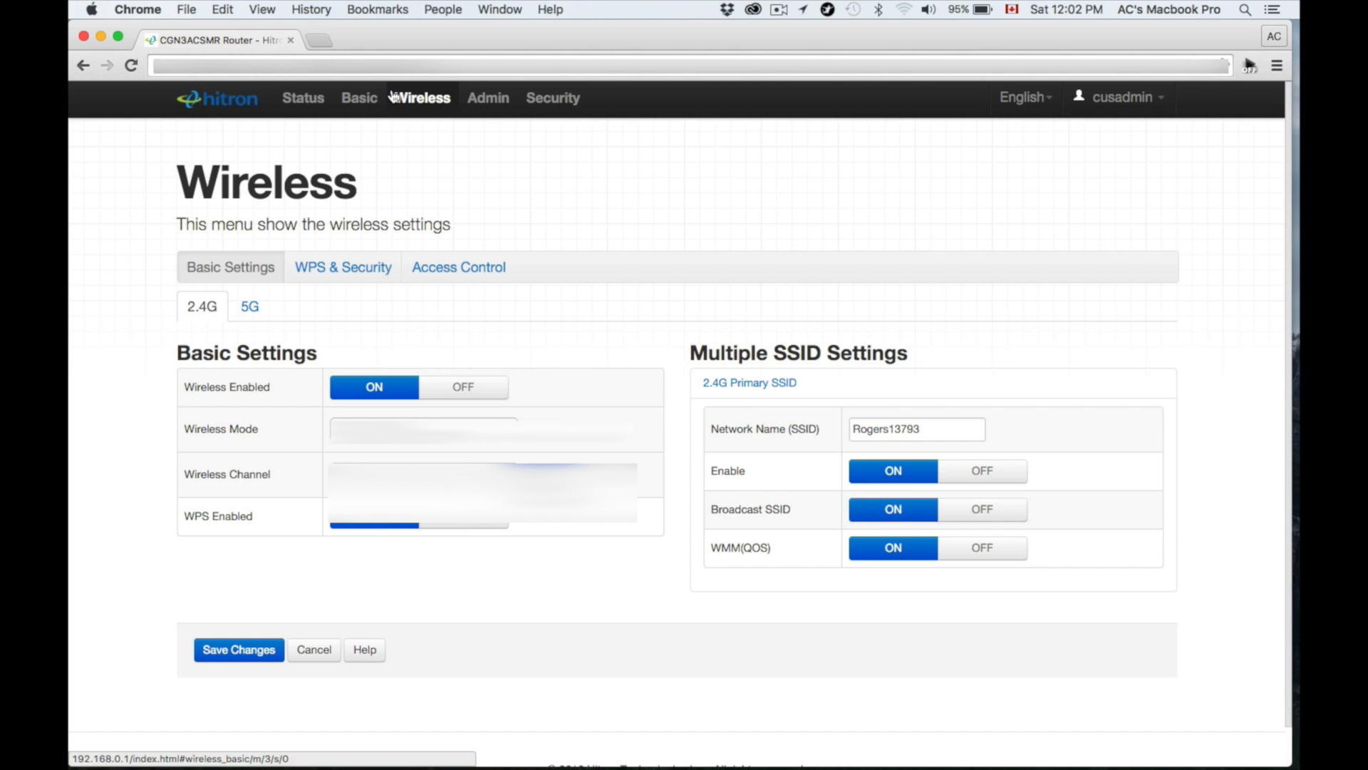
mouse_move(423, 271)
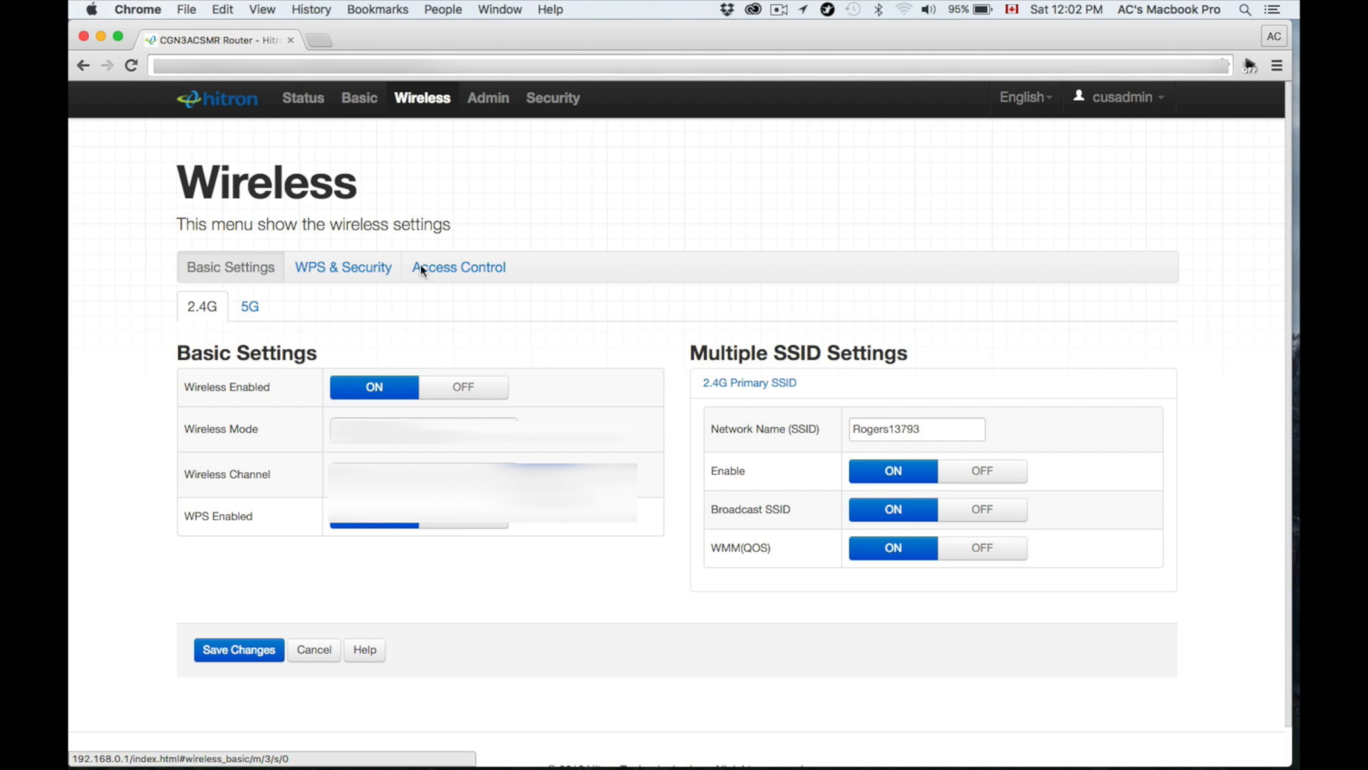
mouse_move(660, 455)
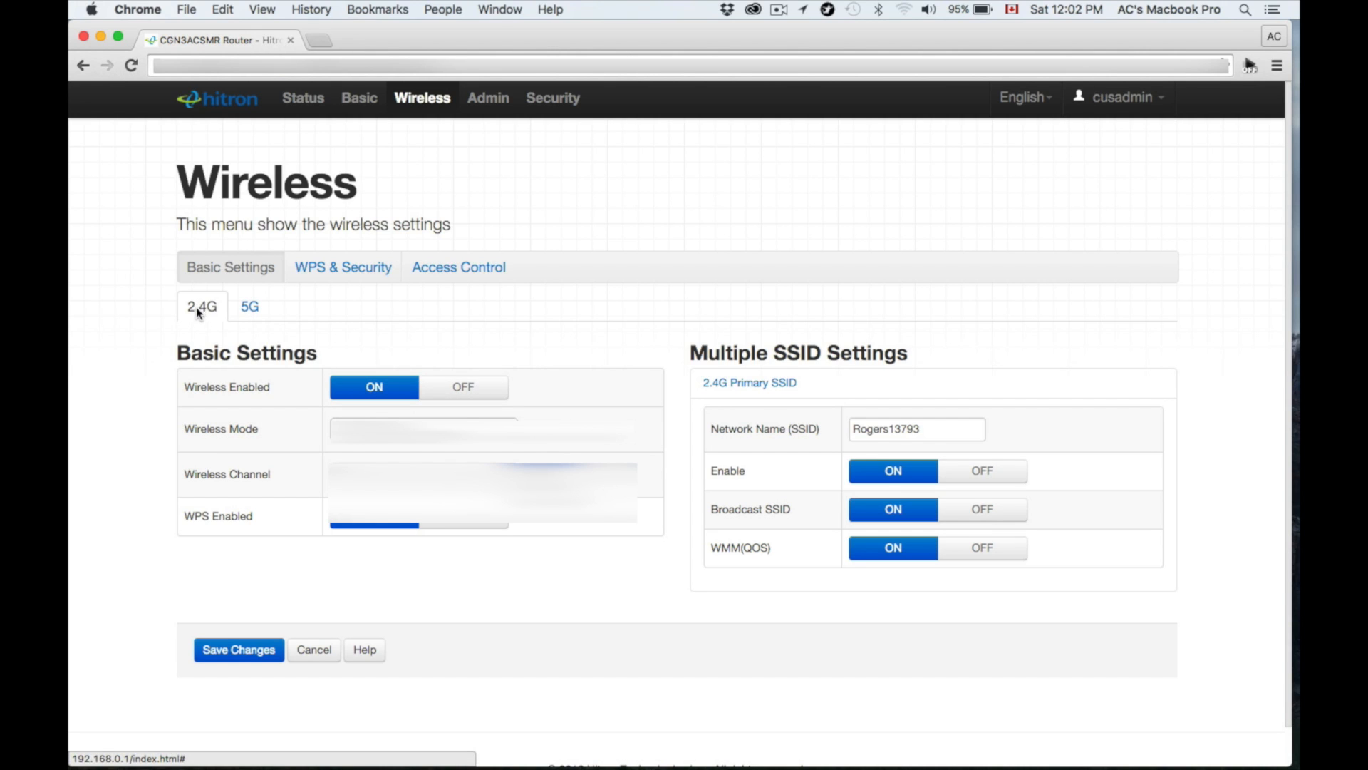
left_click(250, 307)
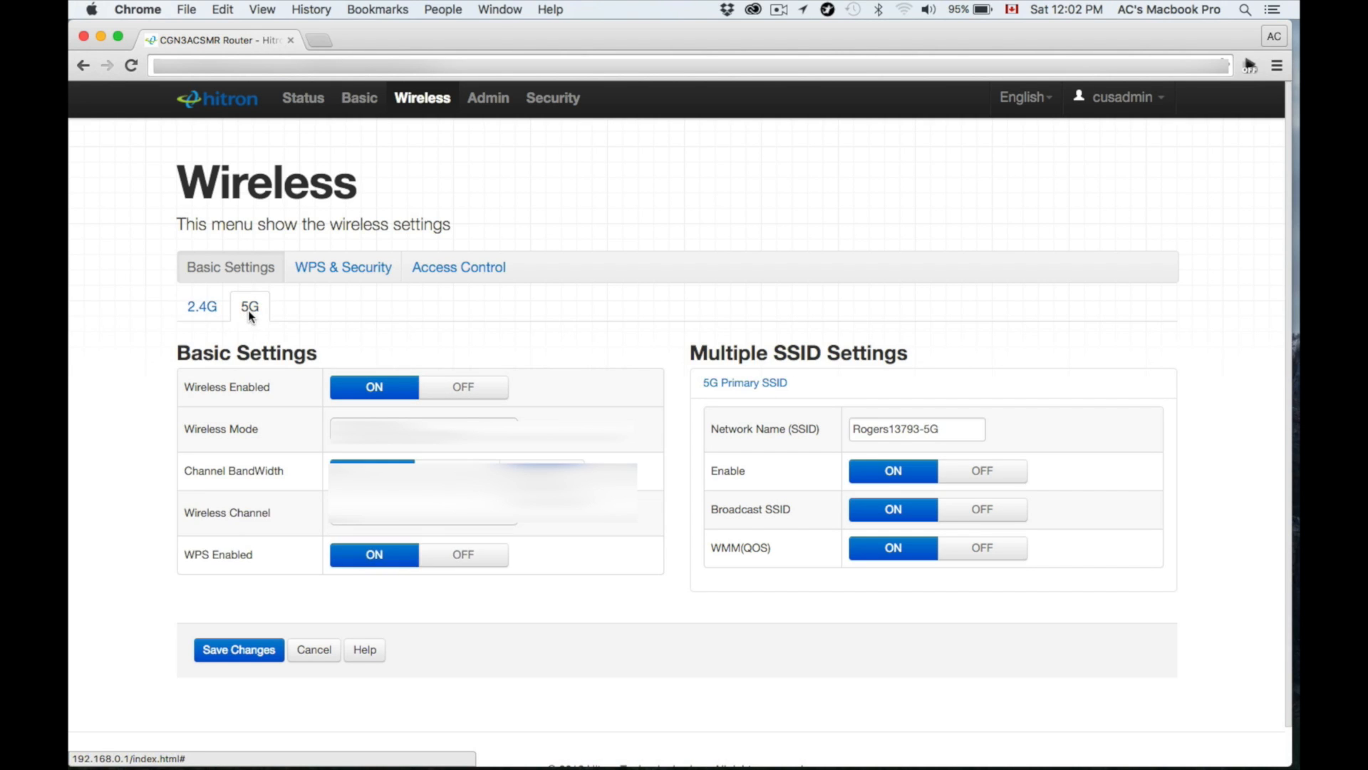
left_click(201, 306)
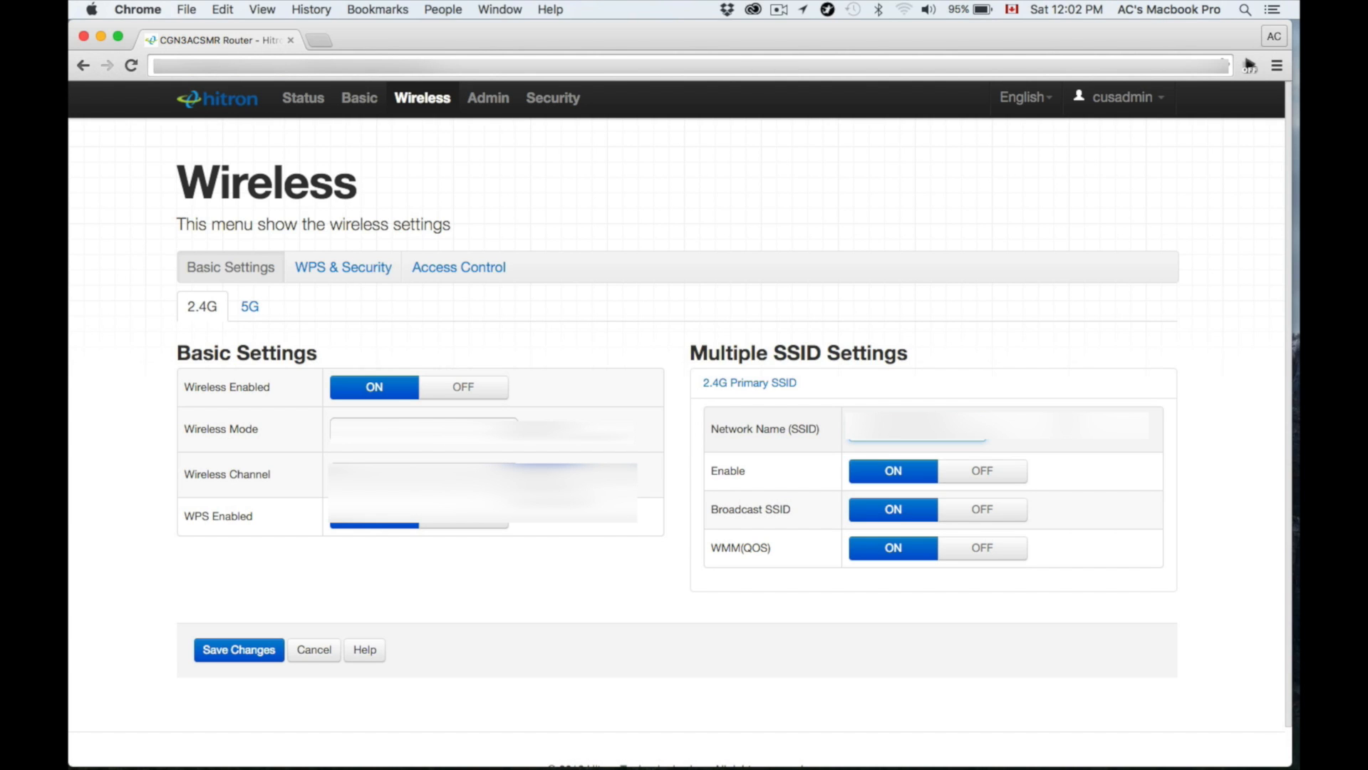
mouse_move(867, 384)
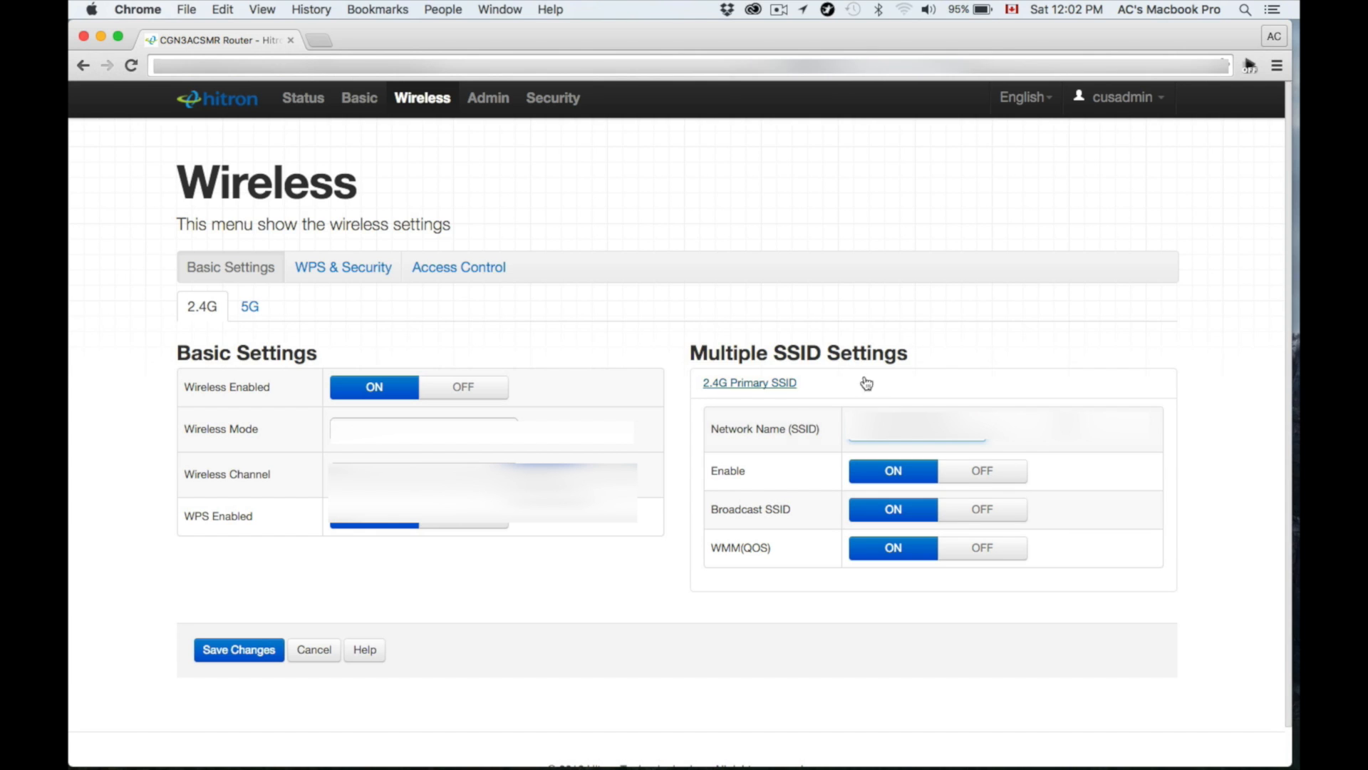
left_click(249, 307)
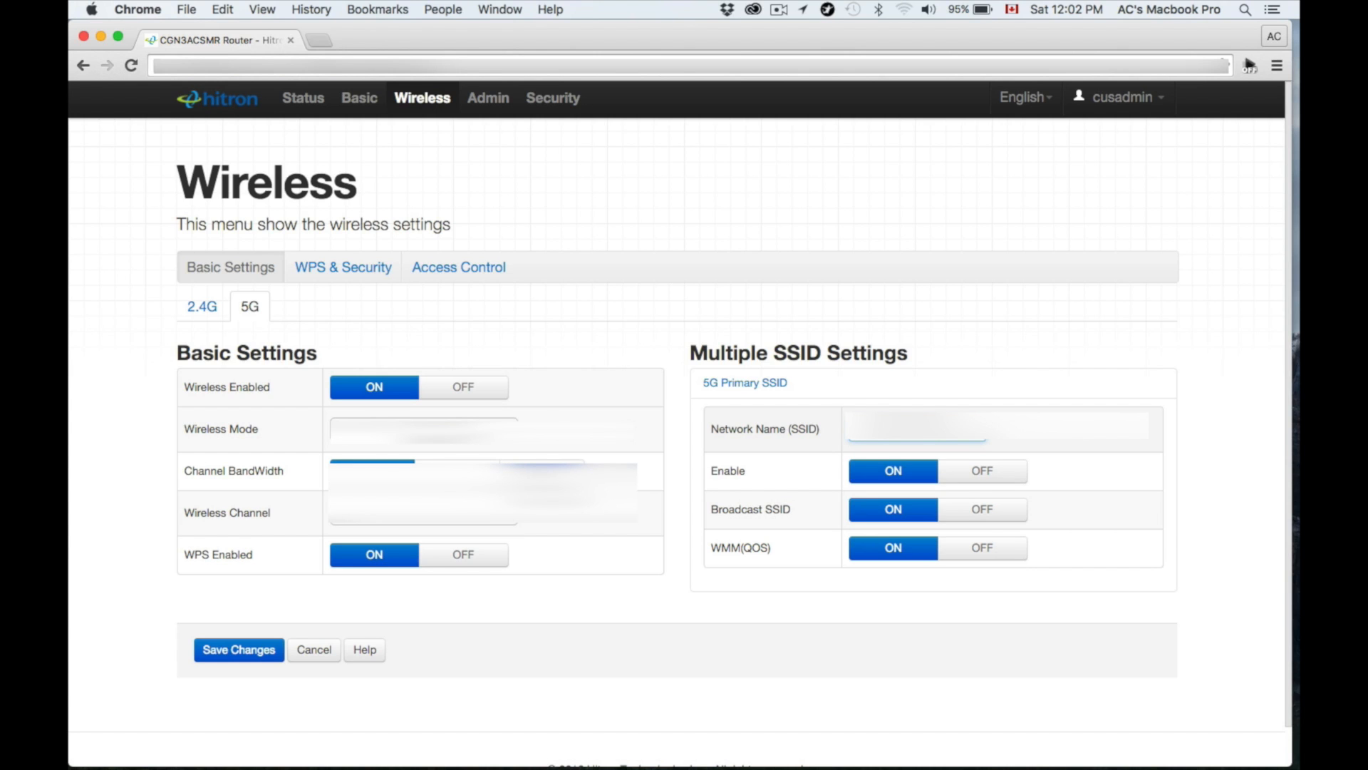
mouse_move(307, 326)
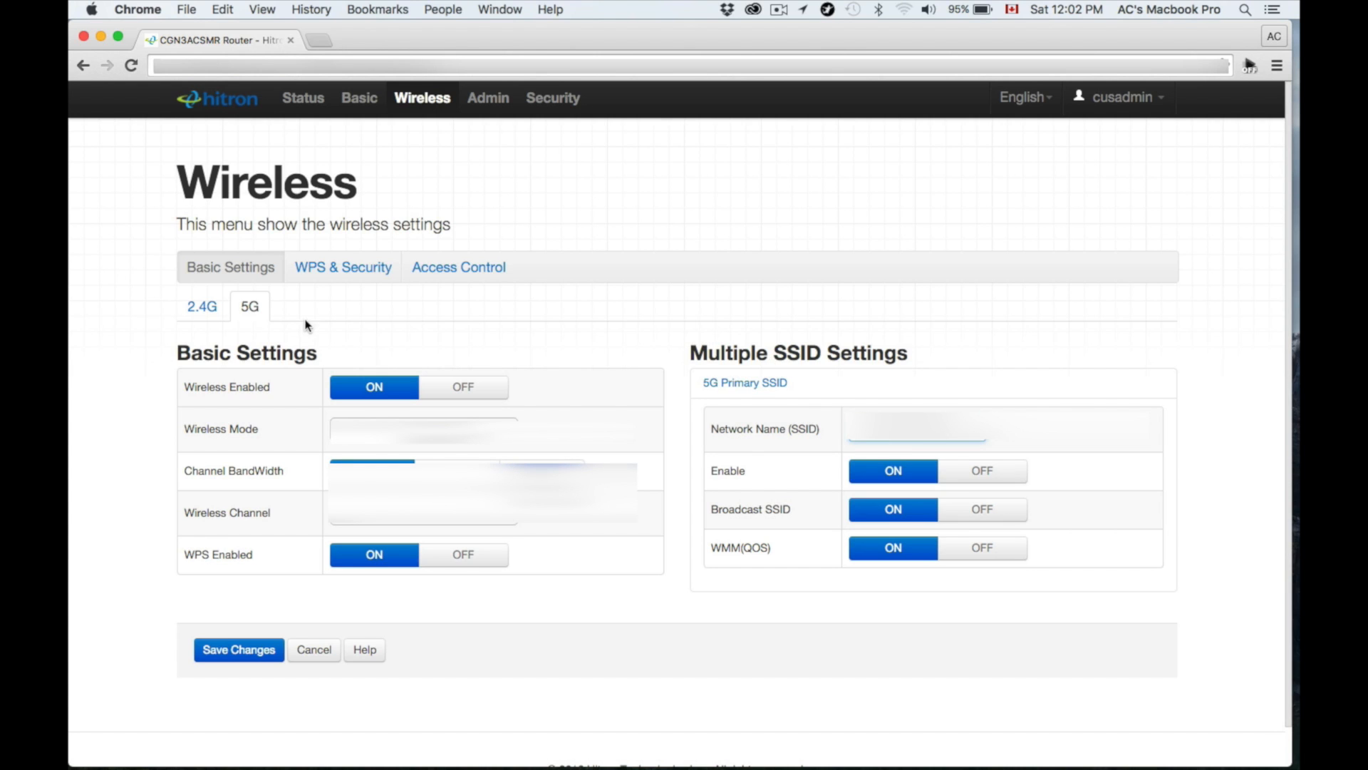
Compare the 2.4G and 5G band tabs, ending on 2.4G, then go to WPS & Security
left_click(202, 306)
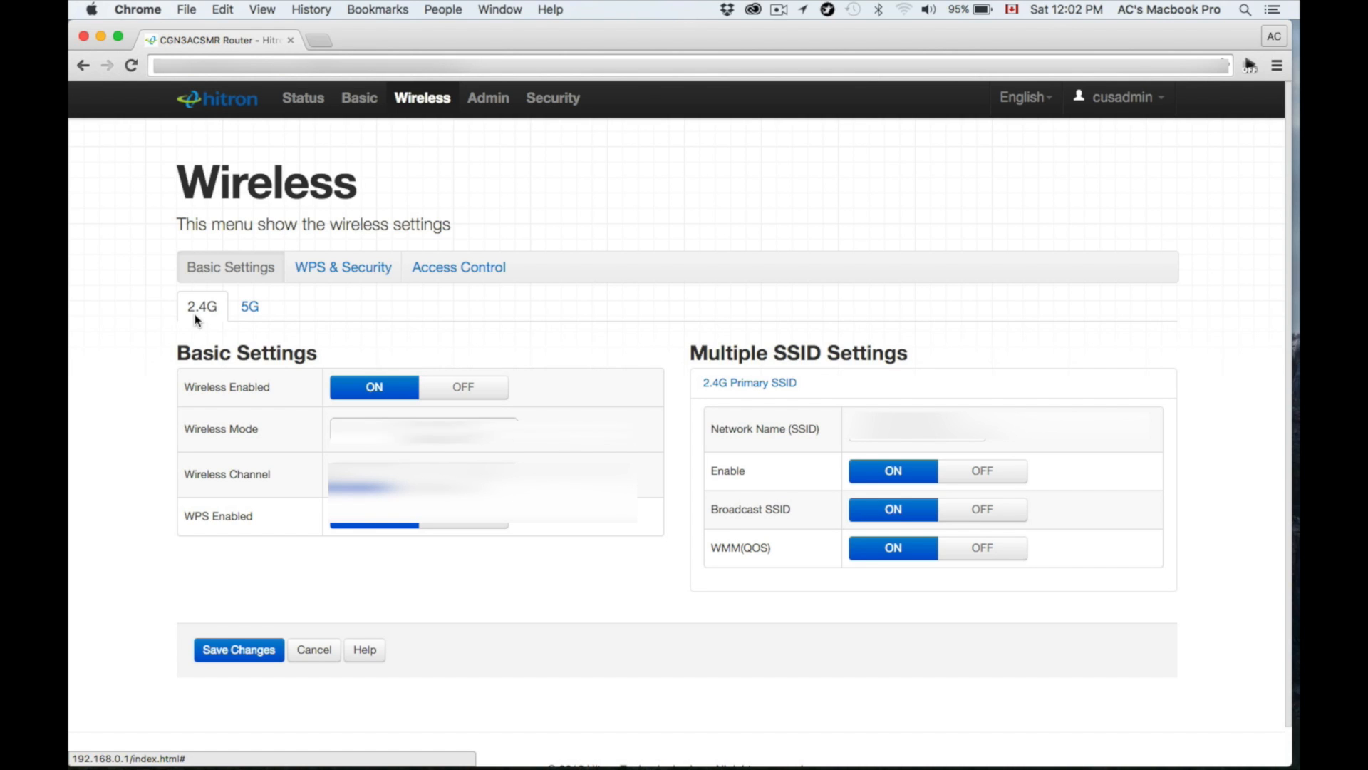
left_click(249, 306)
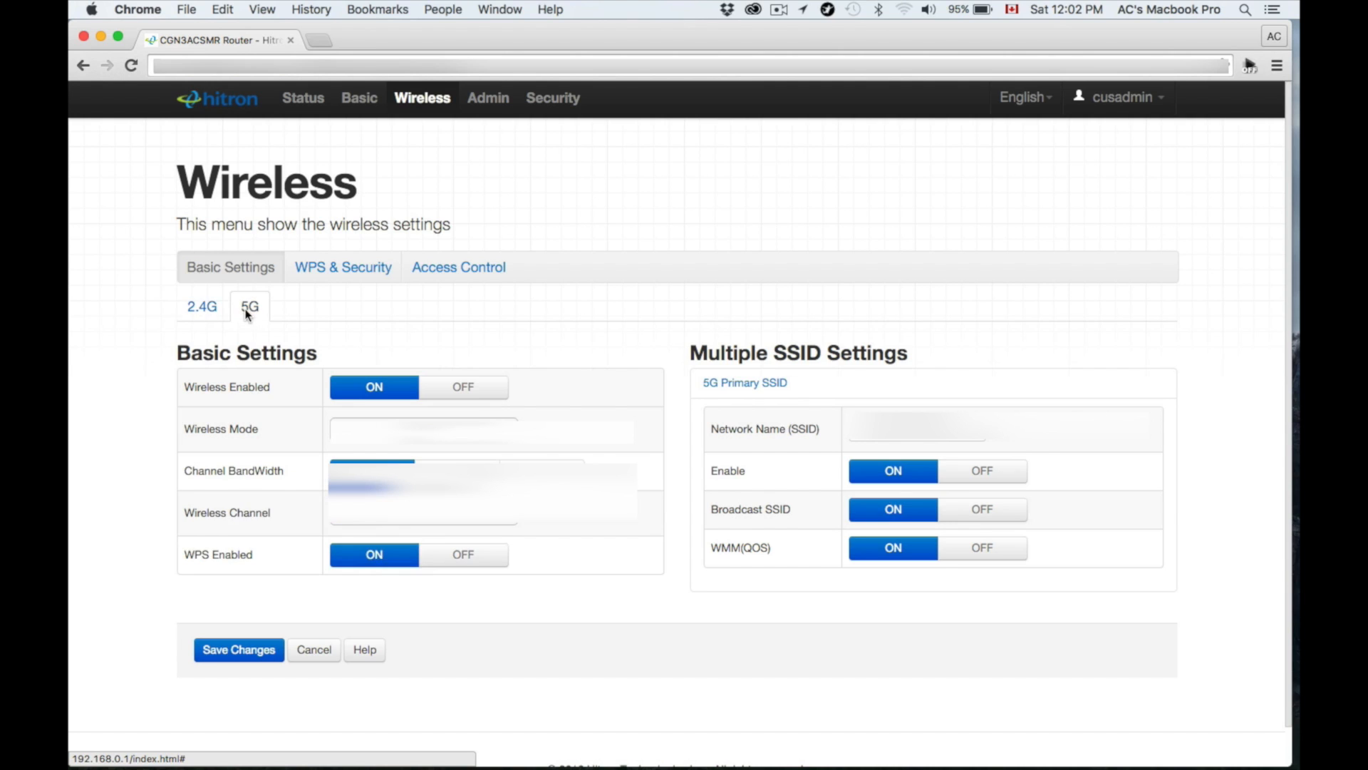
left_click(202, 306)
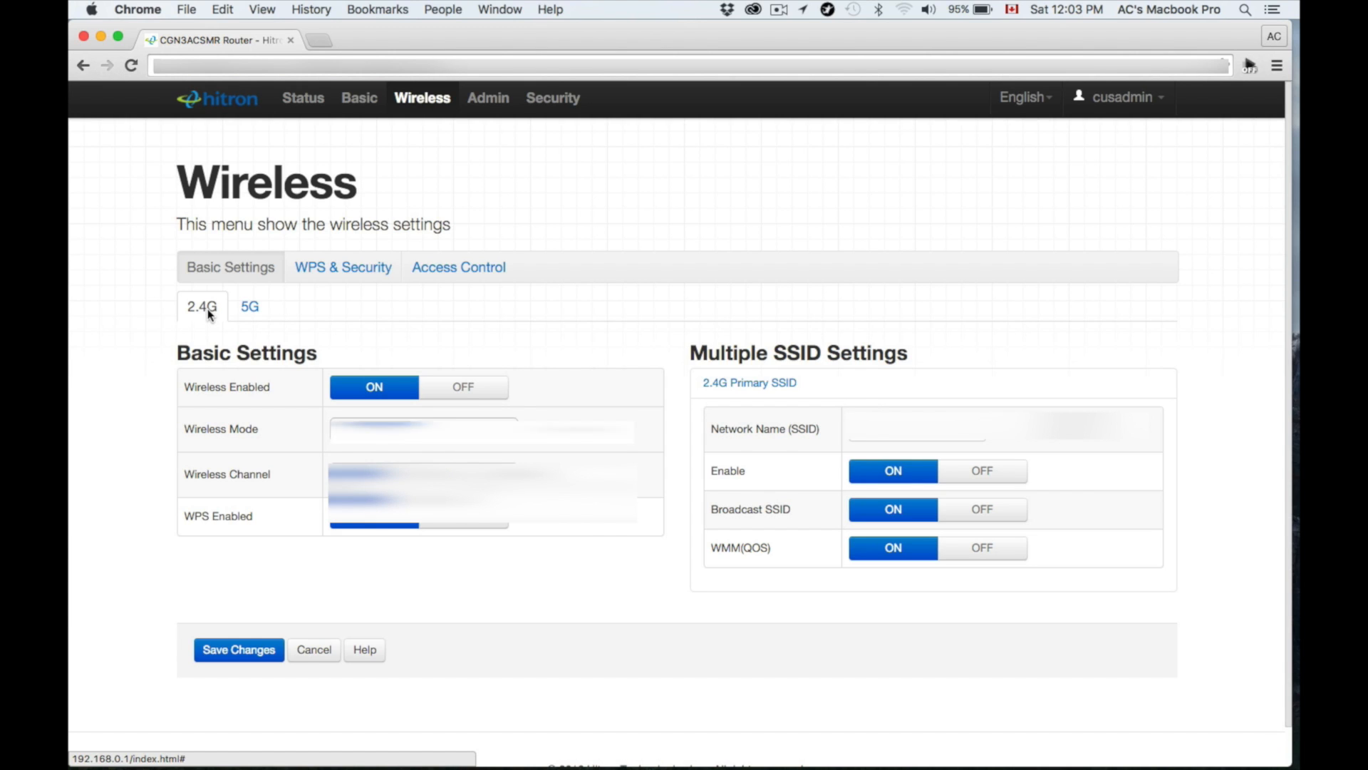
left_click(250, 307)
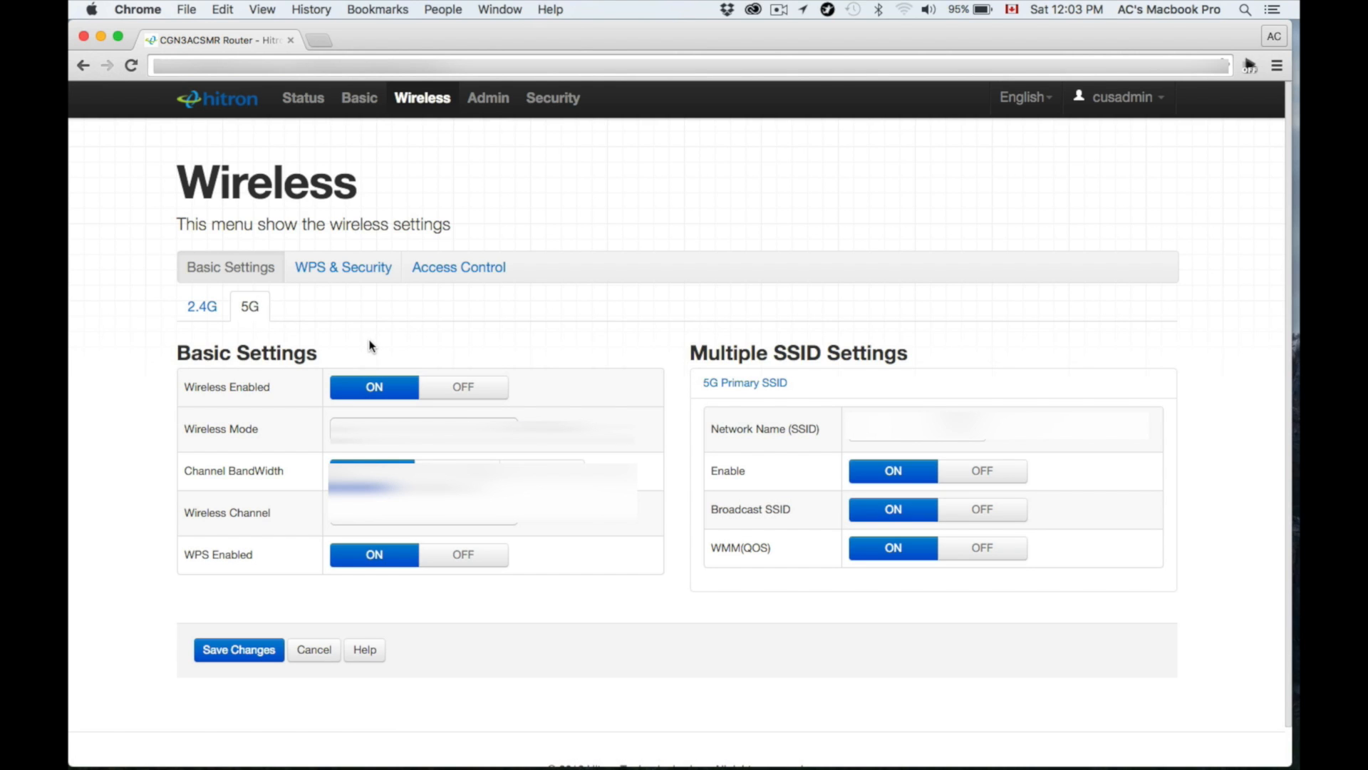
left_click(202, 306)
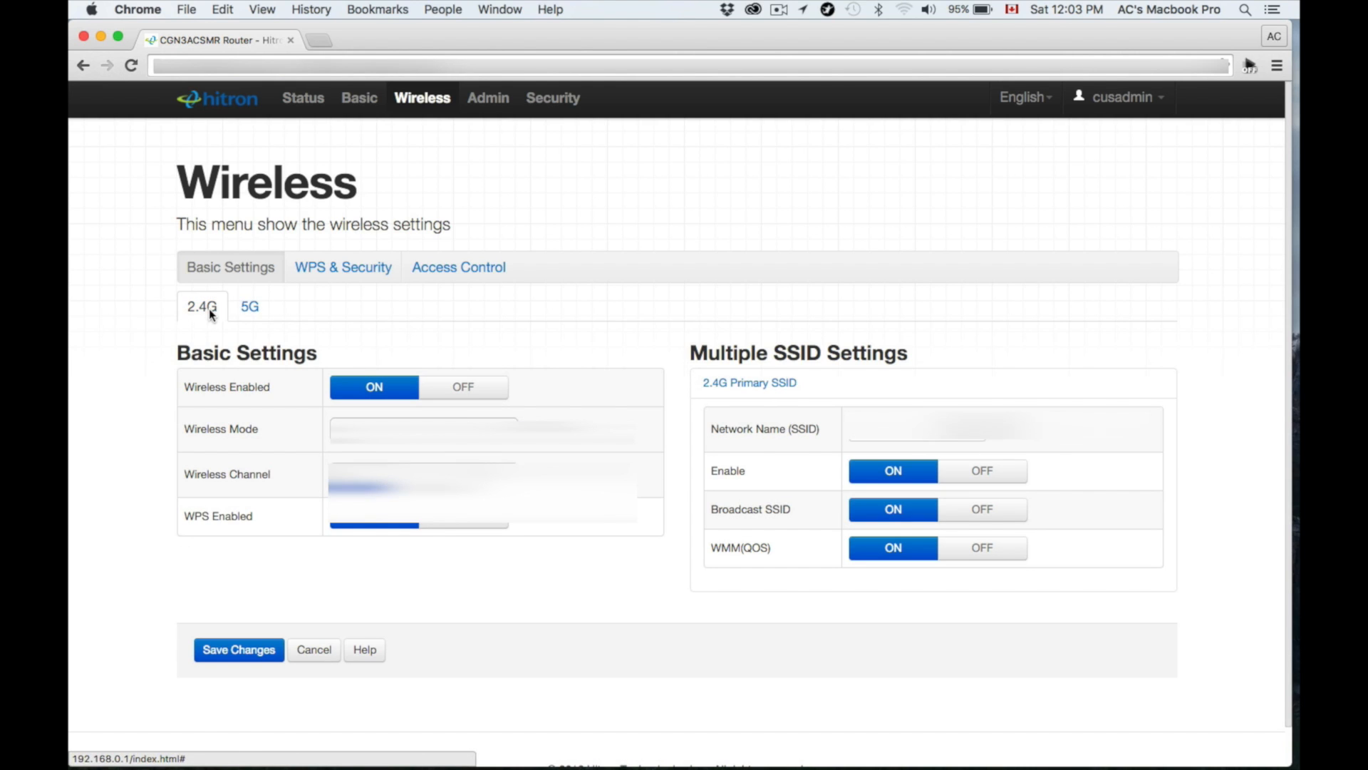
mouse_move(236, 669)
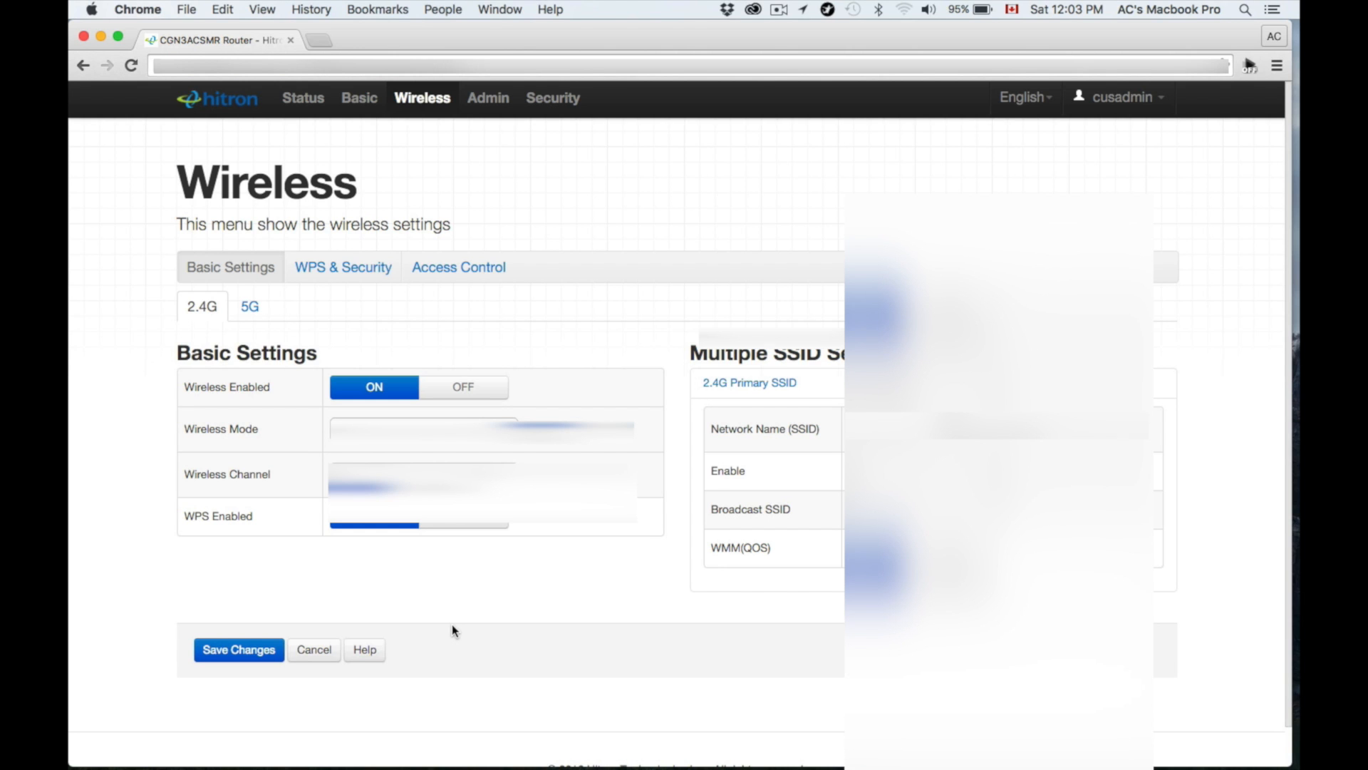
left_click(342, 267)
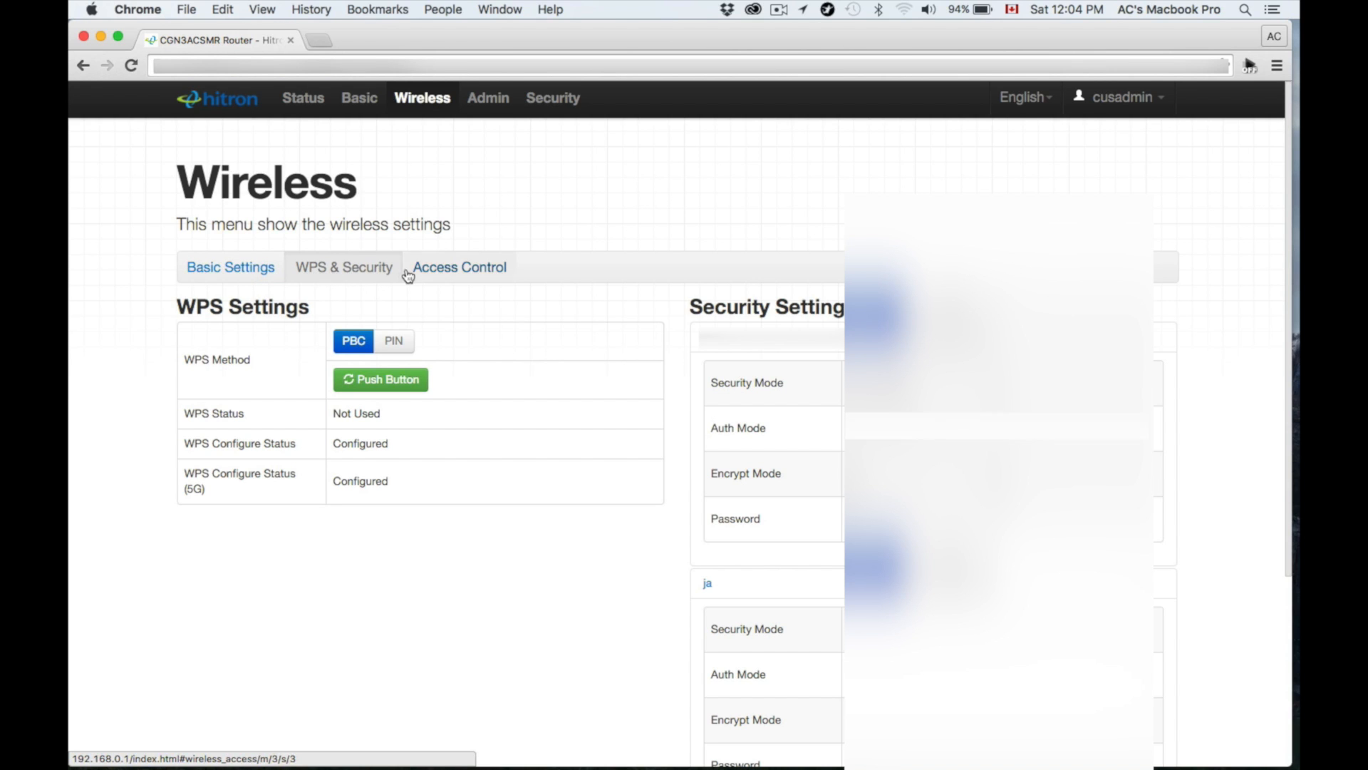
mouse_move(542, 292)
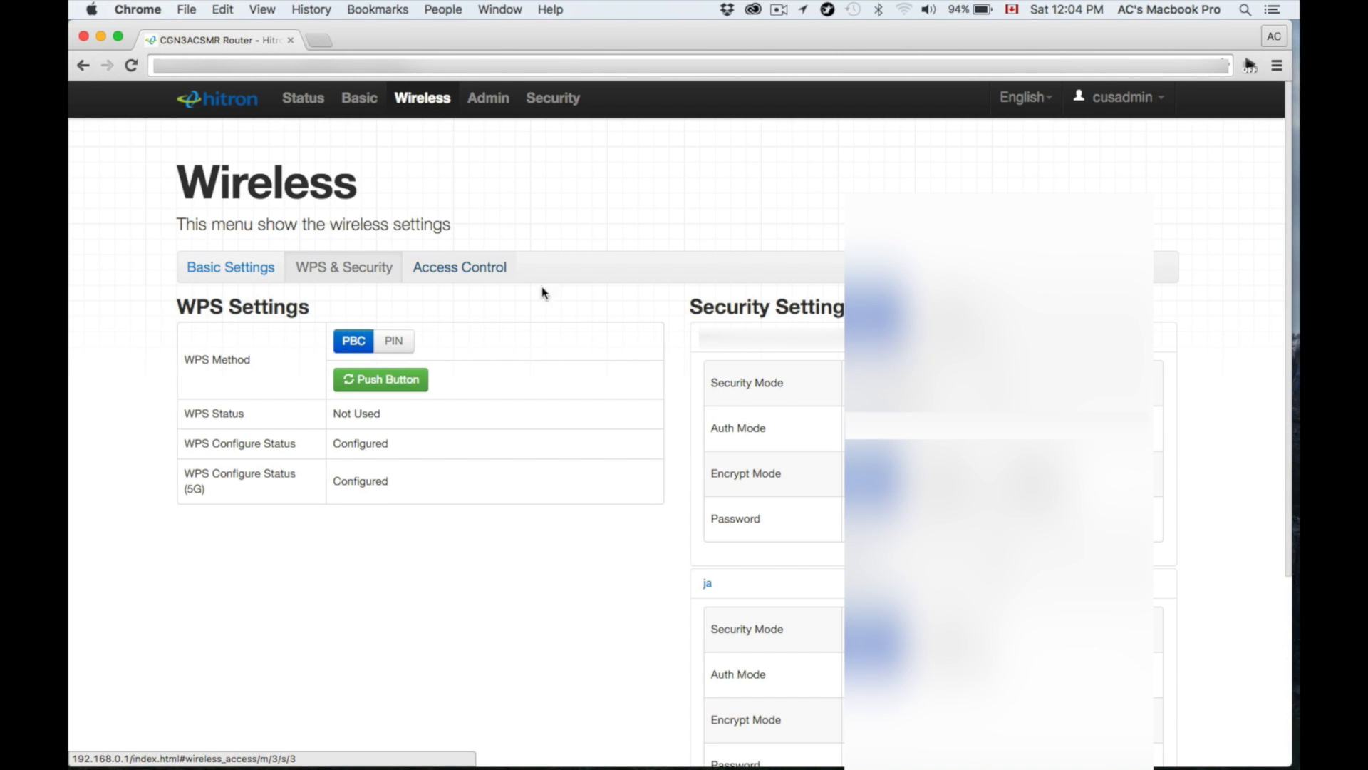
mouse_move(624, 322)
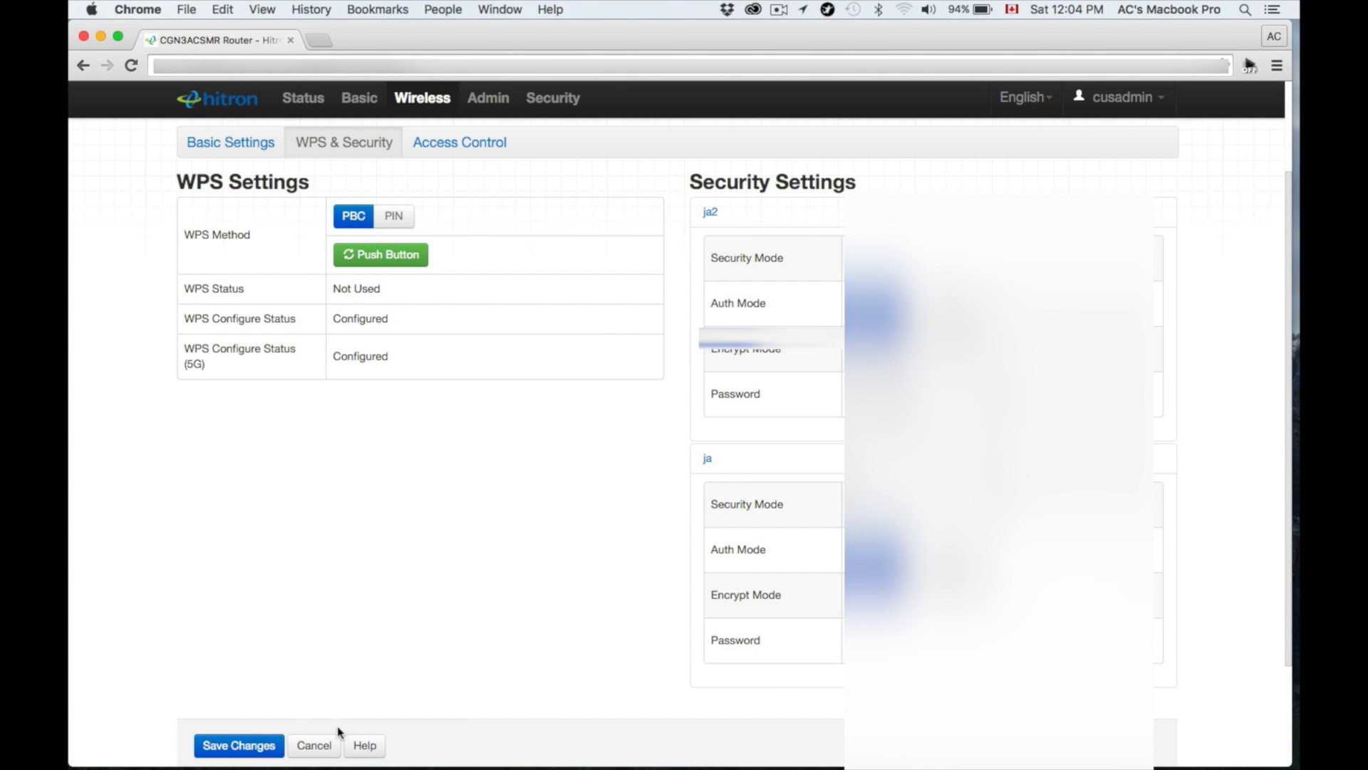
mouse_move(416, 621)
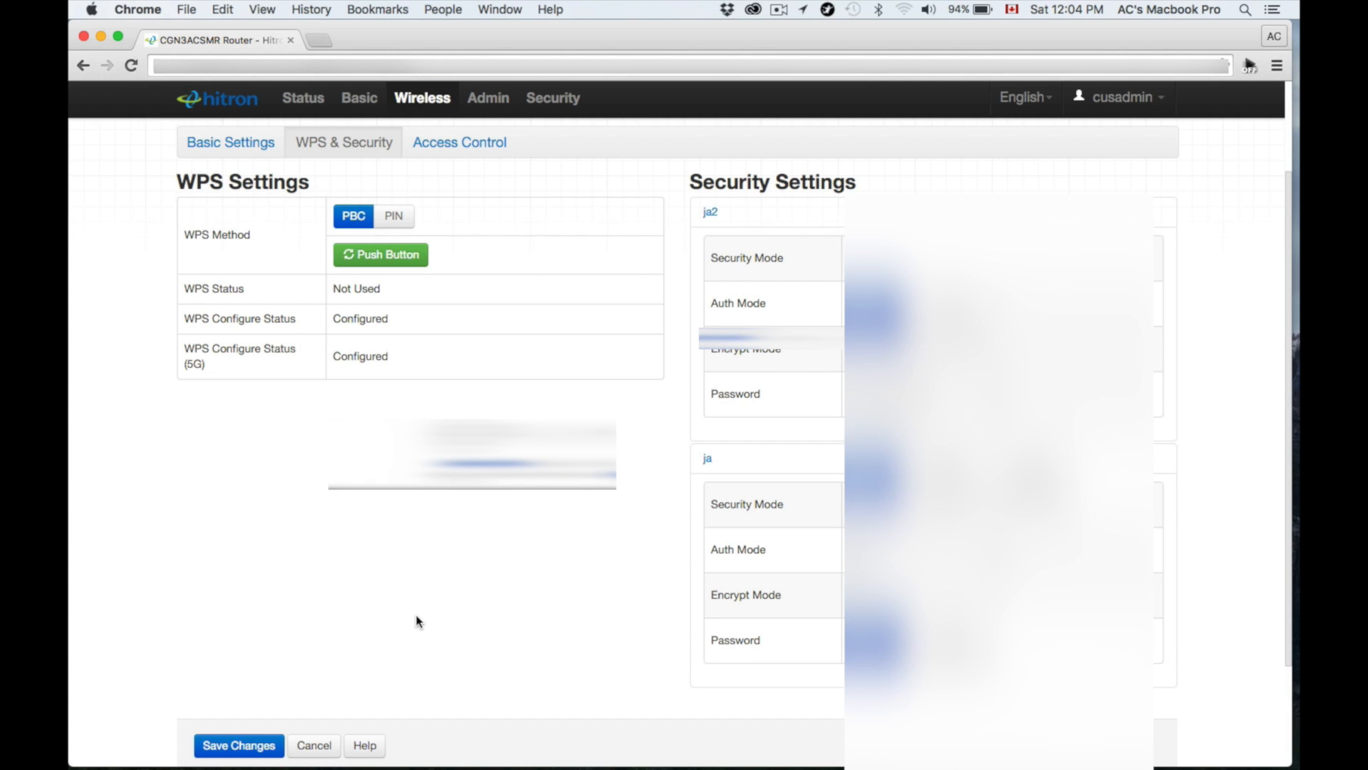
Return from WPS & Security to the Wireless Basic Settings page
left_click(229, 142)
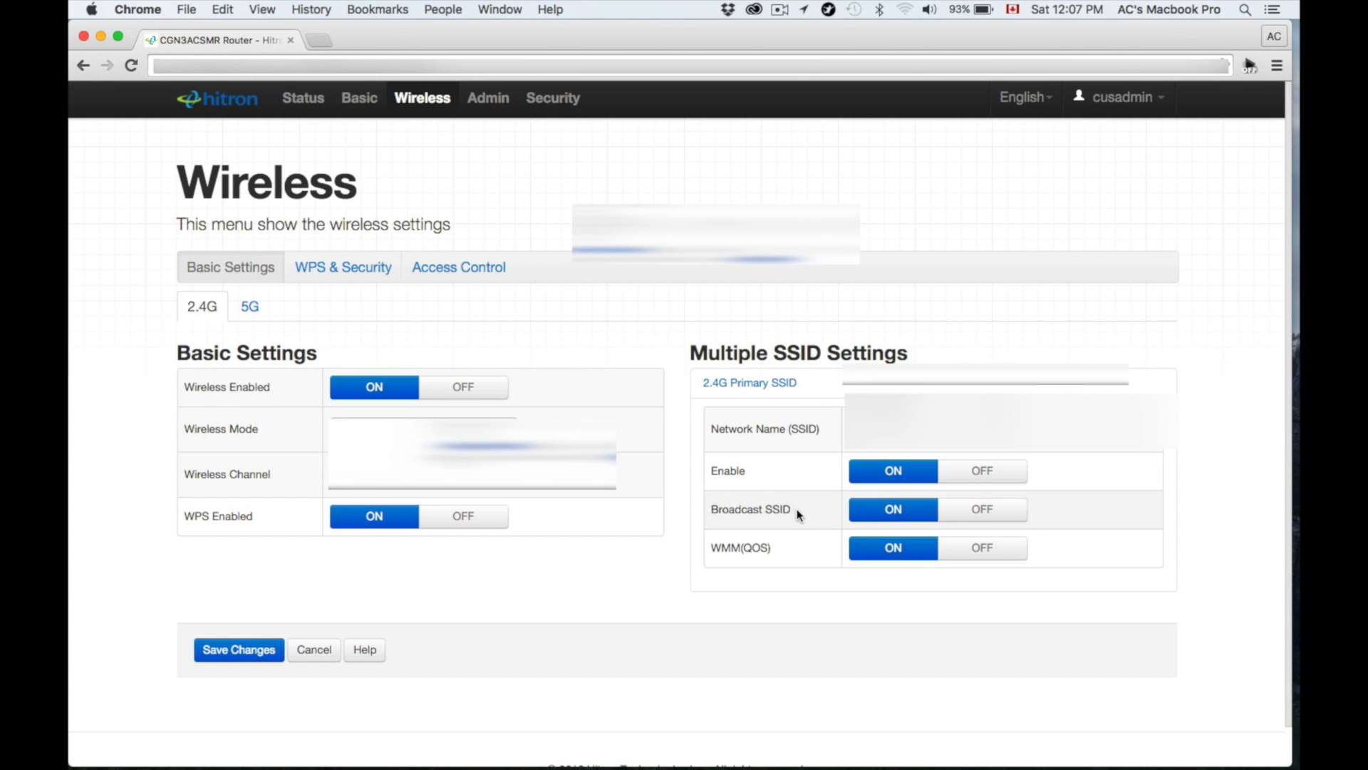
Set Broadcast SSID to OFF for the 2.4G network and confirm the warning
left_click(238, 650)
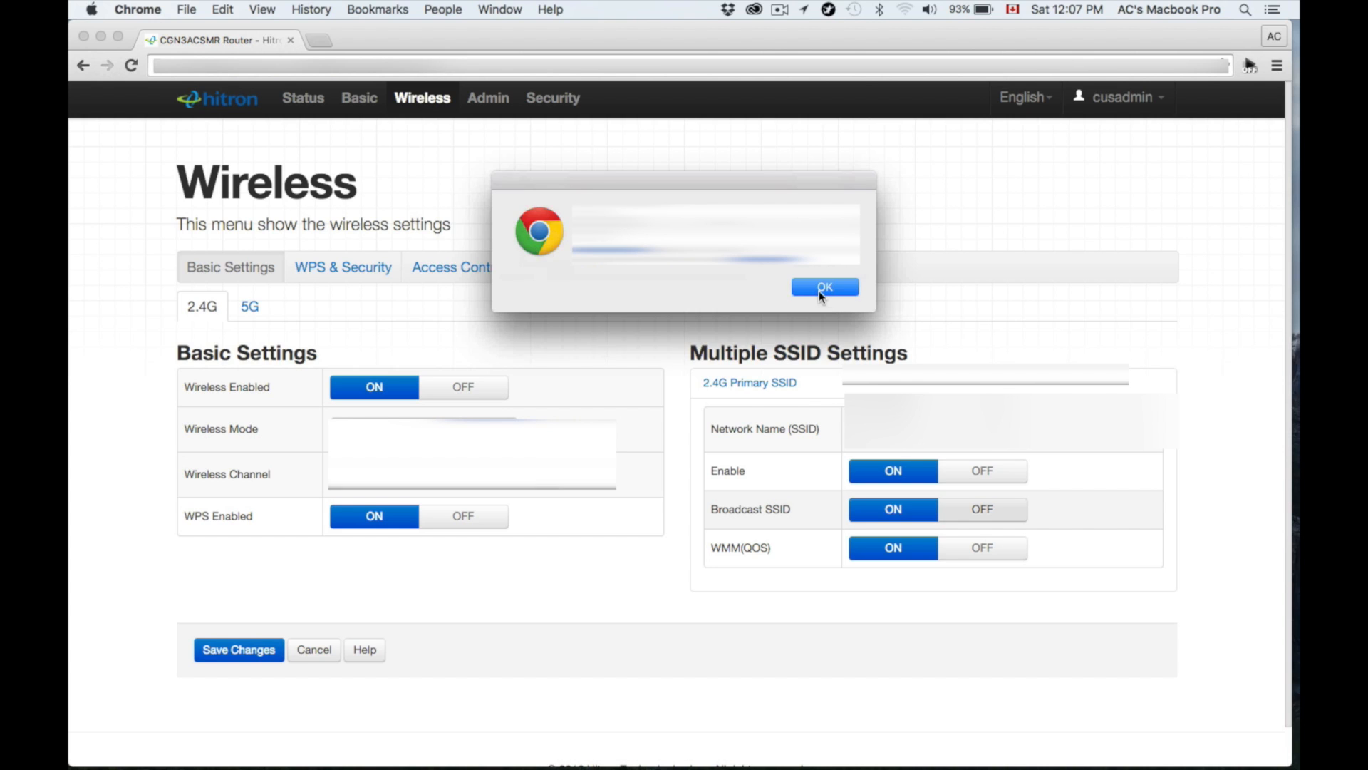
left_click(824, 287)
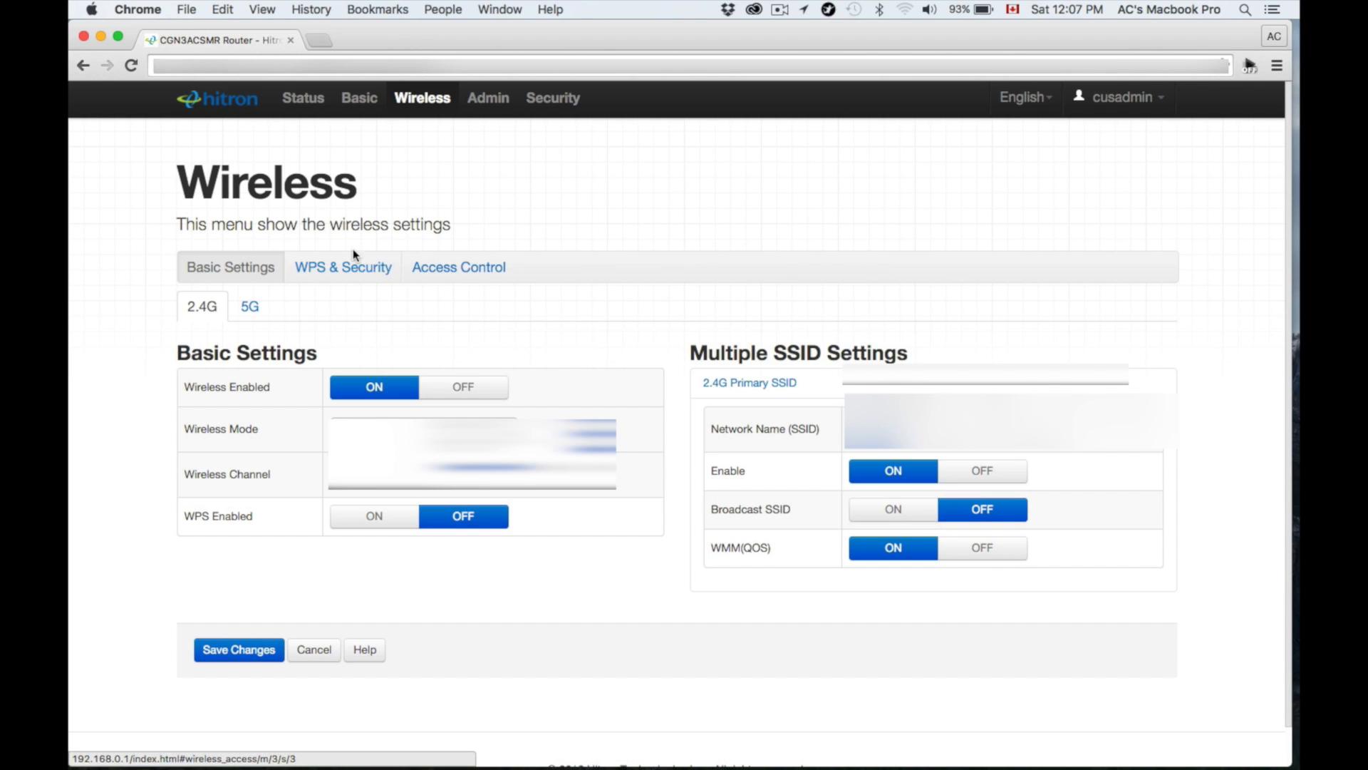
left_click(249, 306)
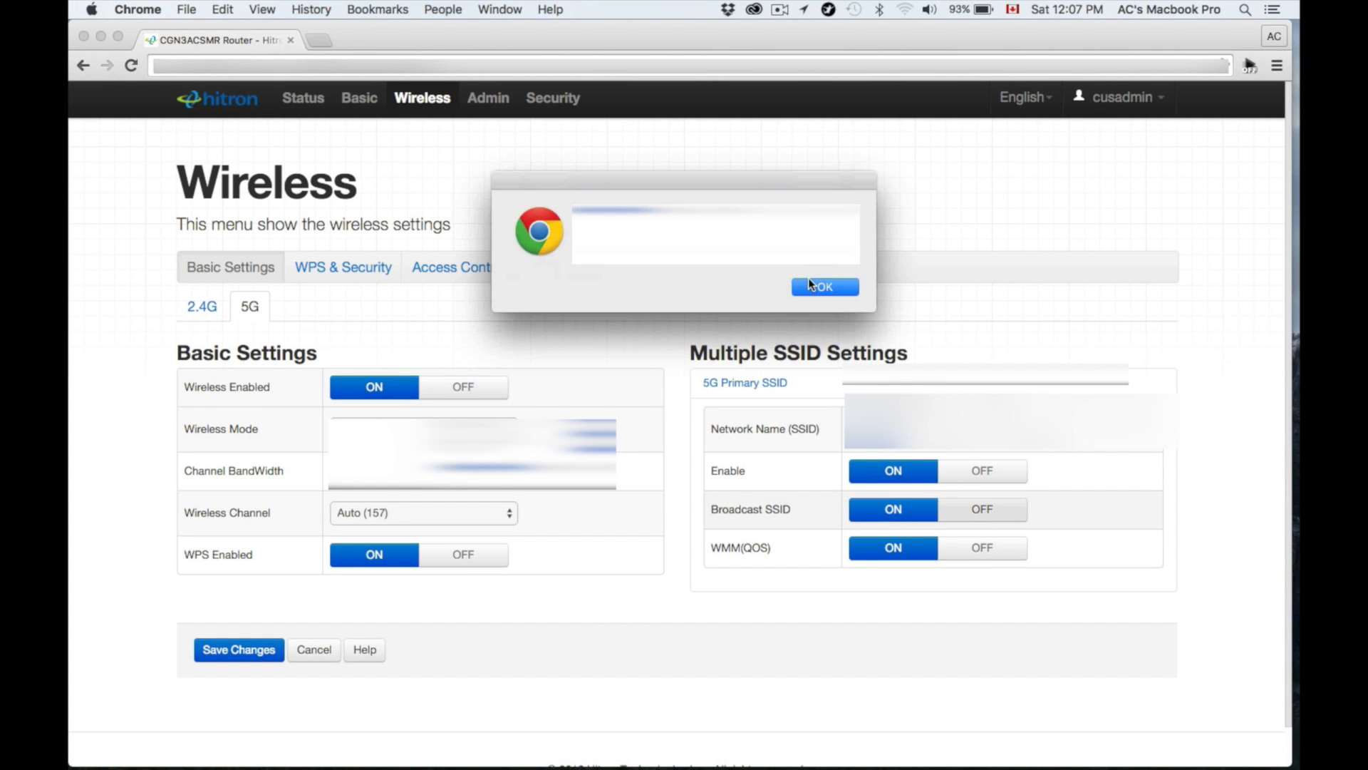
left_click(822, 287)
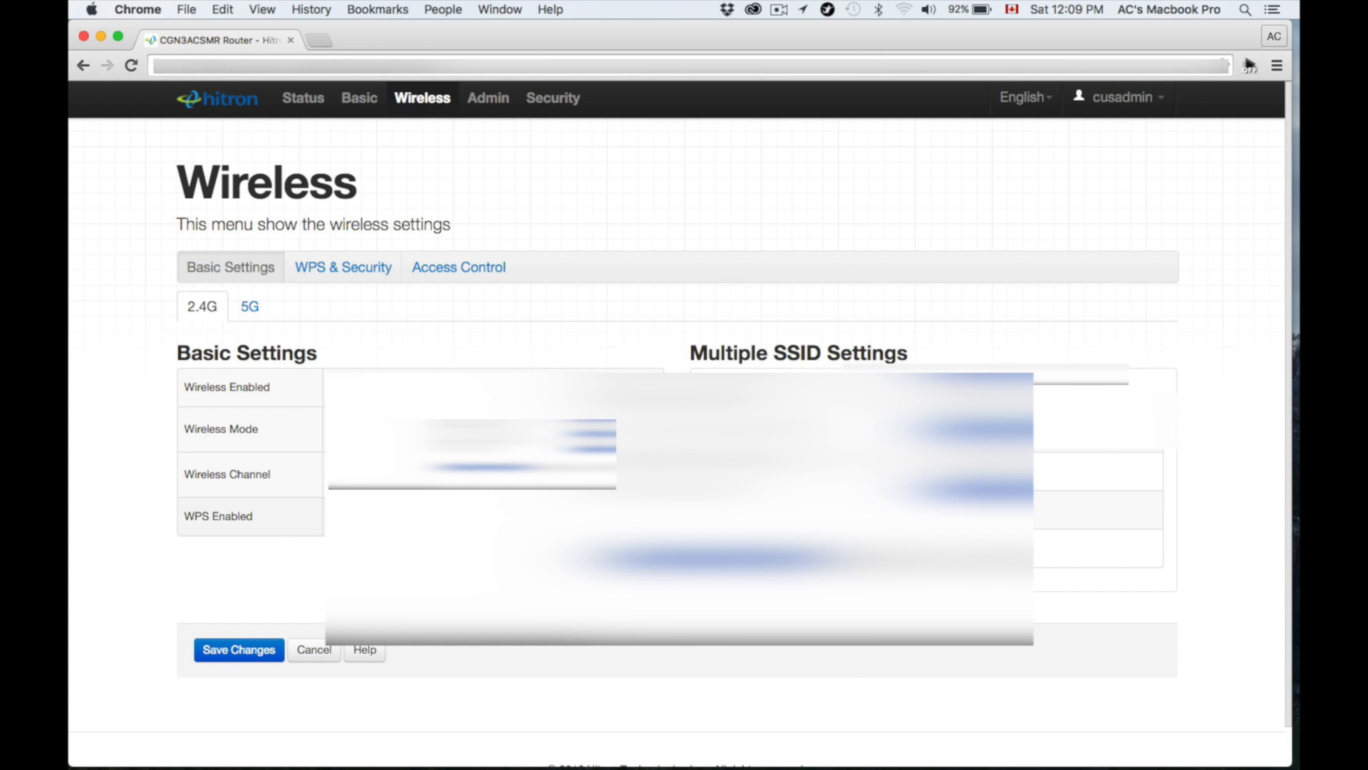
Save the wireless settings, dismiss the 'Nothing changed' notice, and show the 5G band
left_click(238, 649)
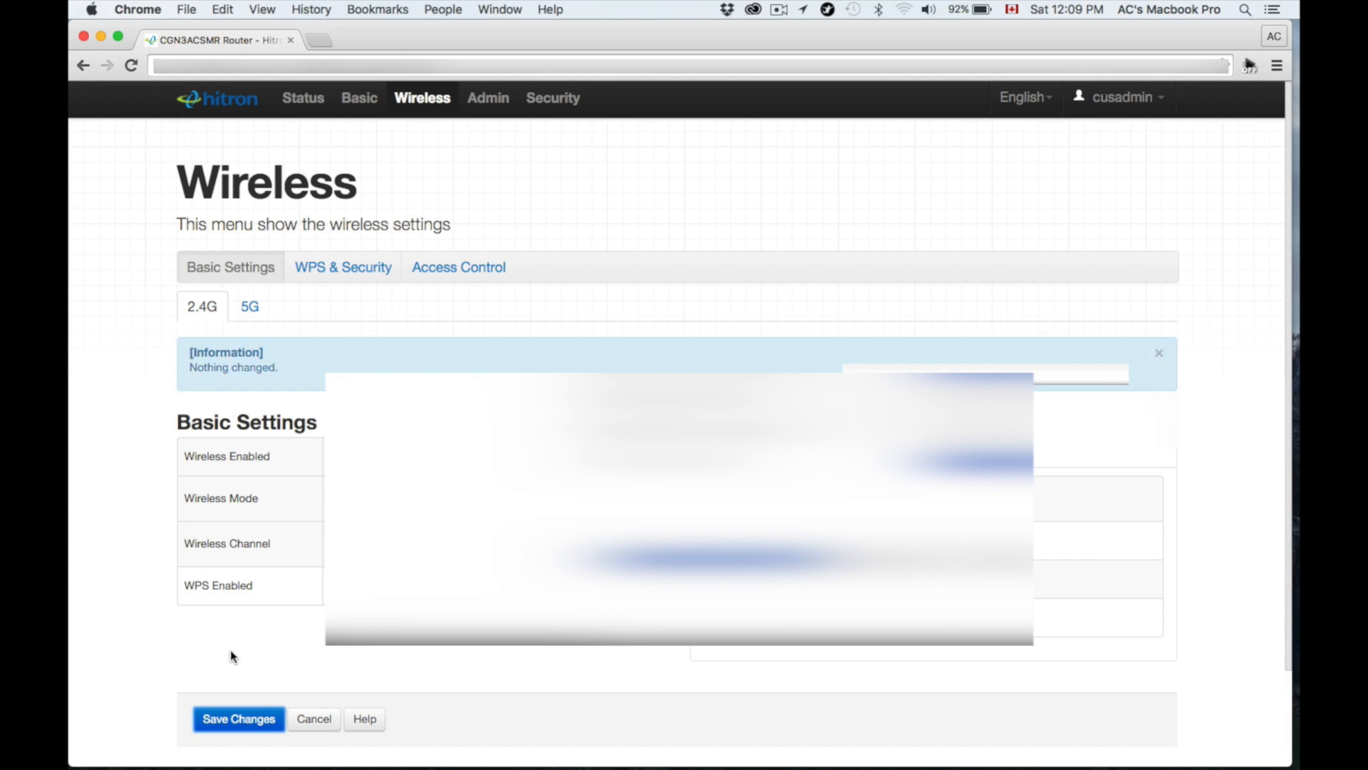
left_click(1158, 352)
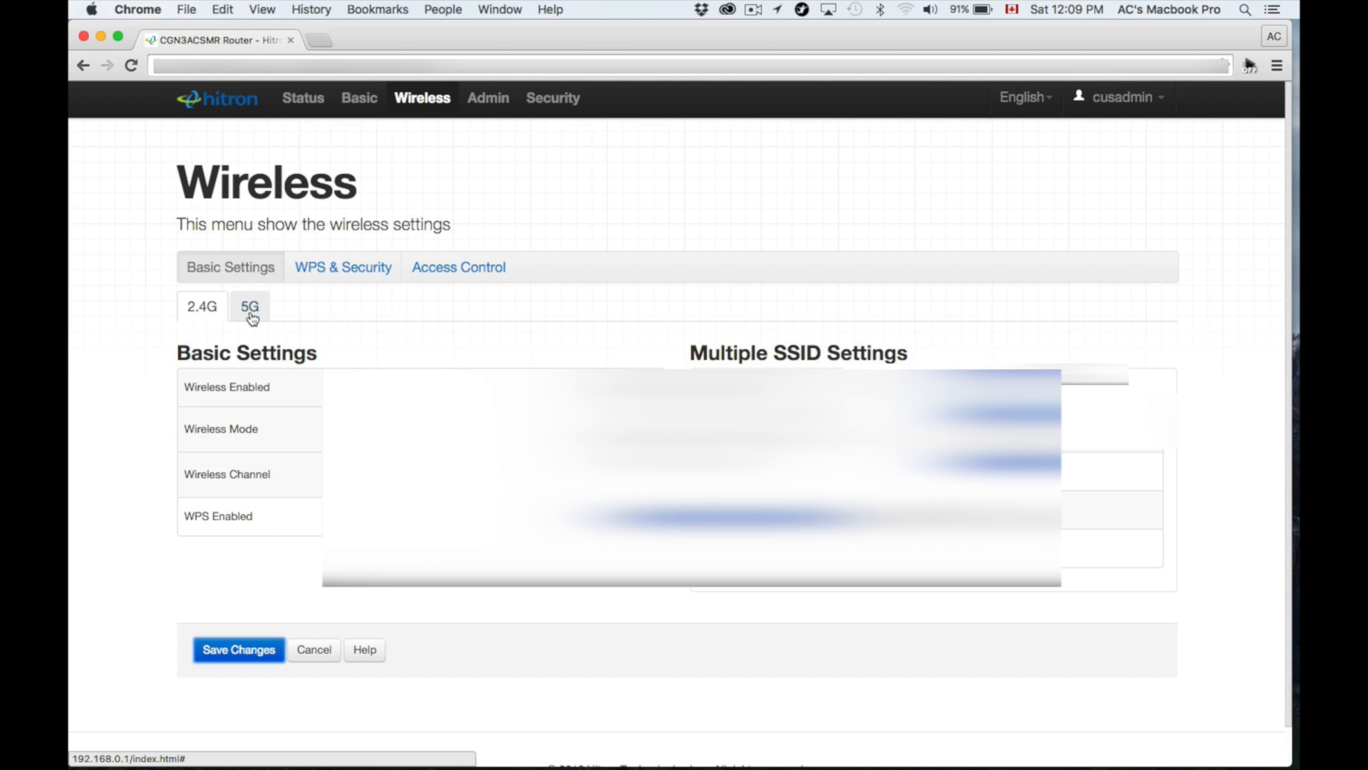
left_click(250, 306)
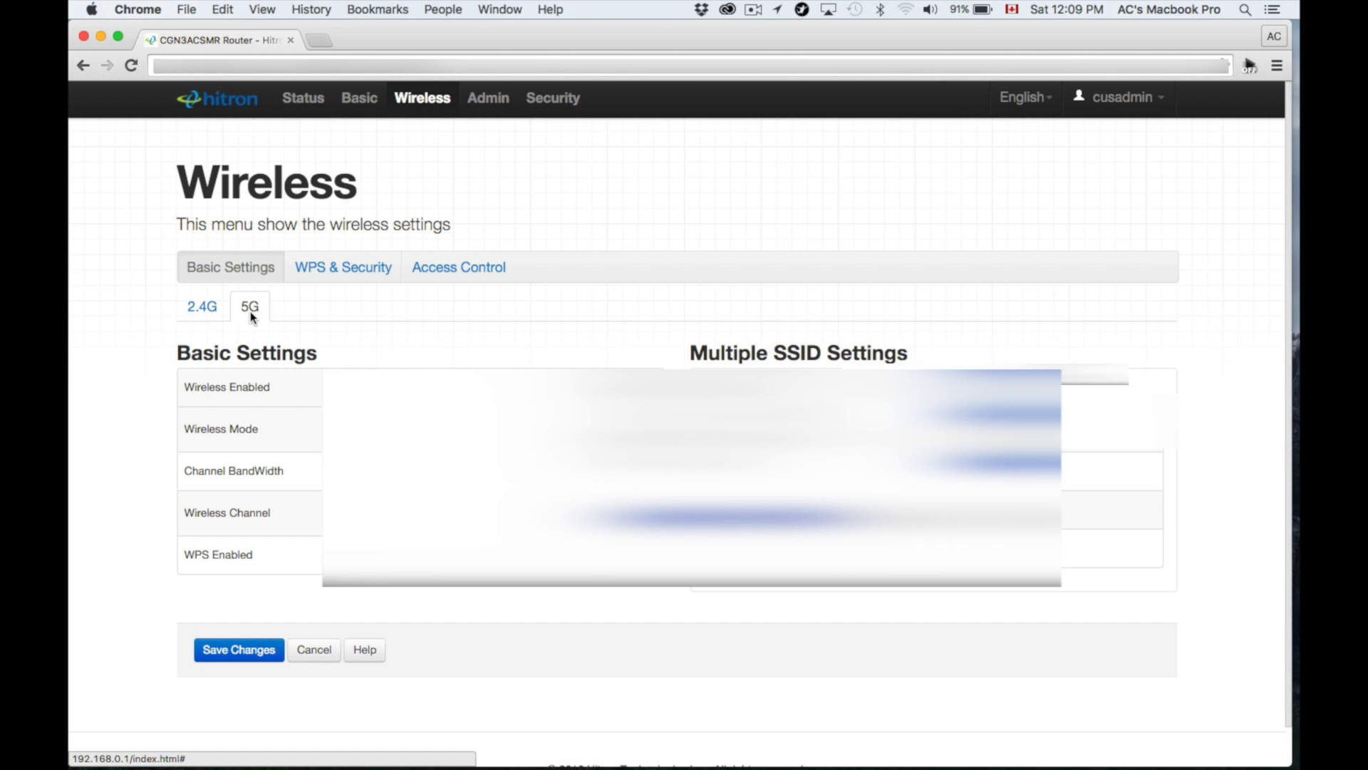